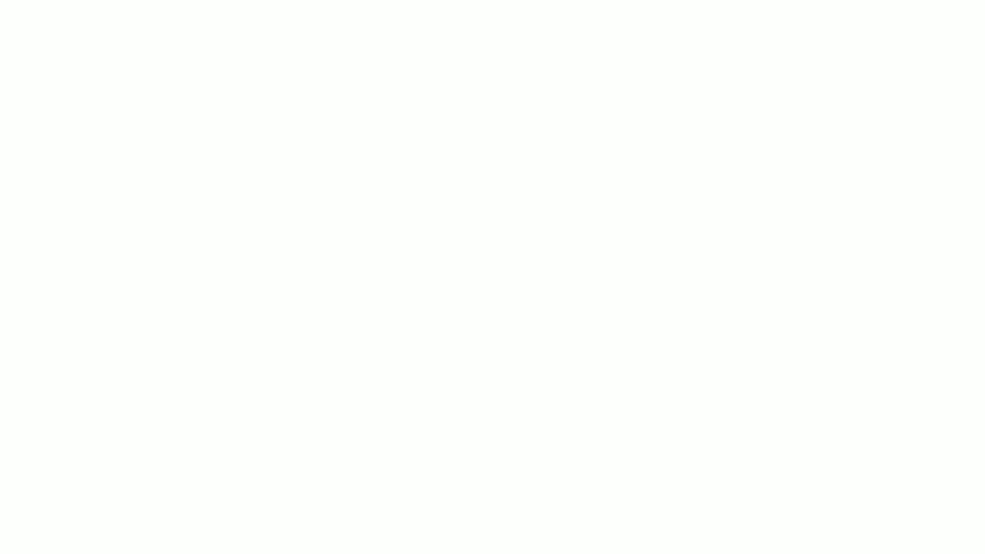
- Handwrite the title '10 Signs an extrovert likes you' and underline 'likes you'
type("10 Signs a")
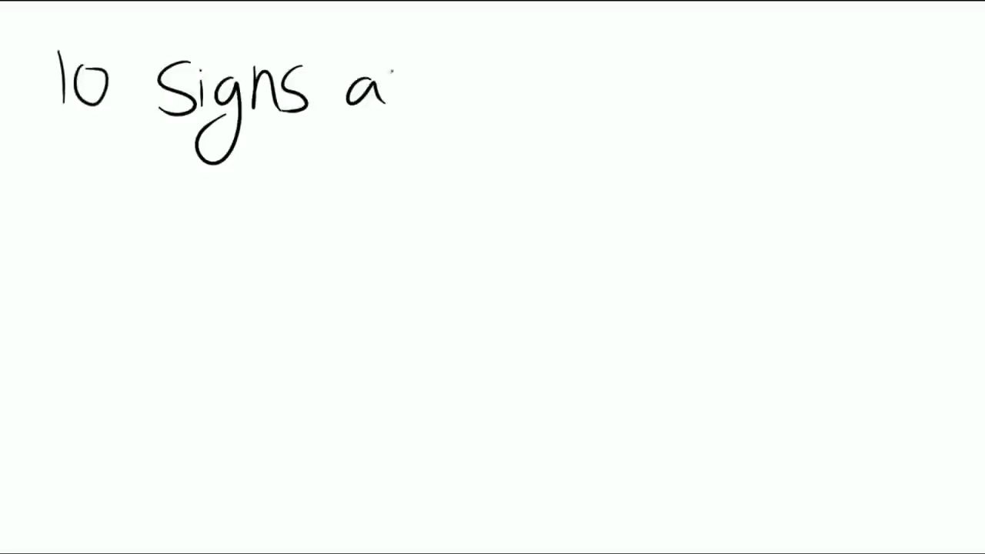
type("an extrovert")
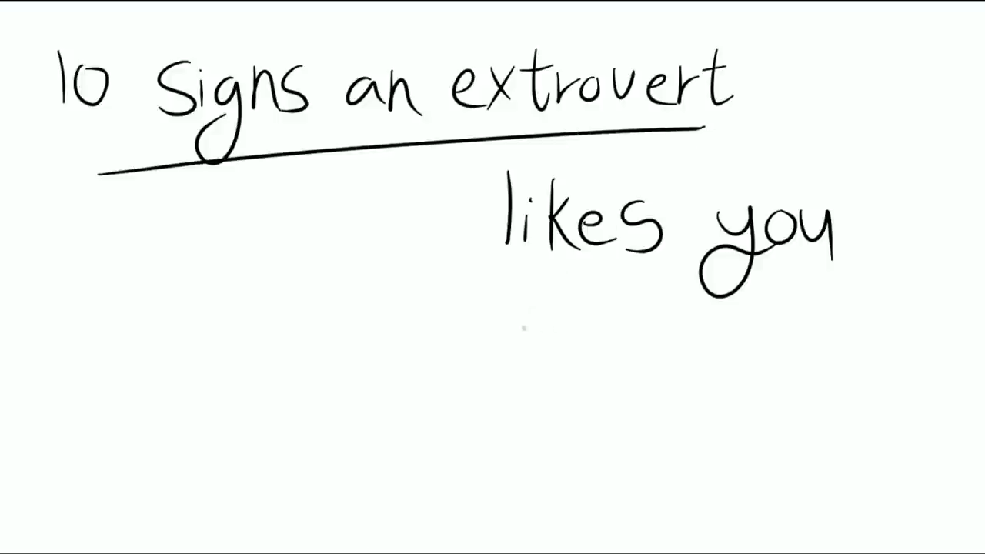
left_click_drag(523, 285, 792, 285)
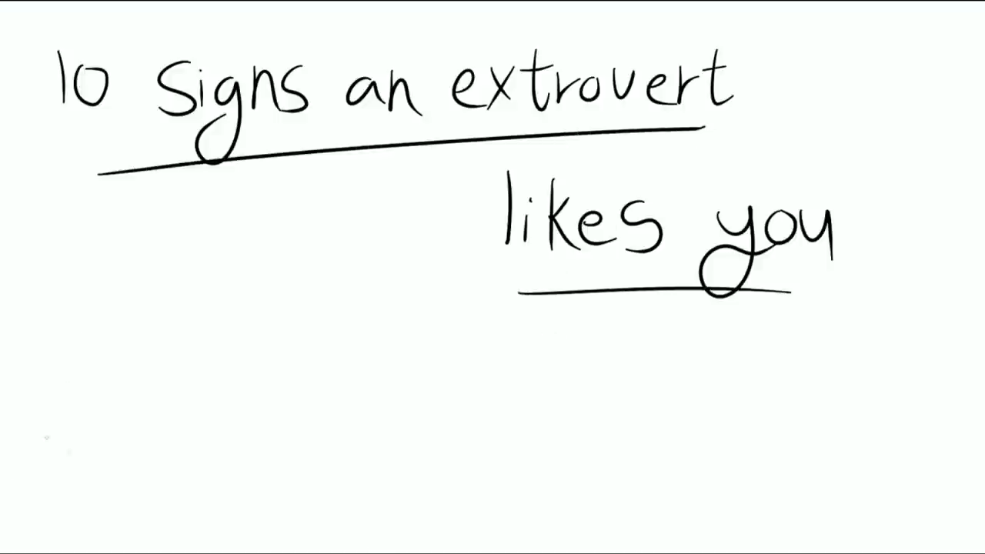
type("ENJO")
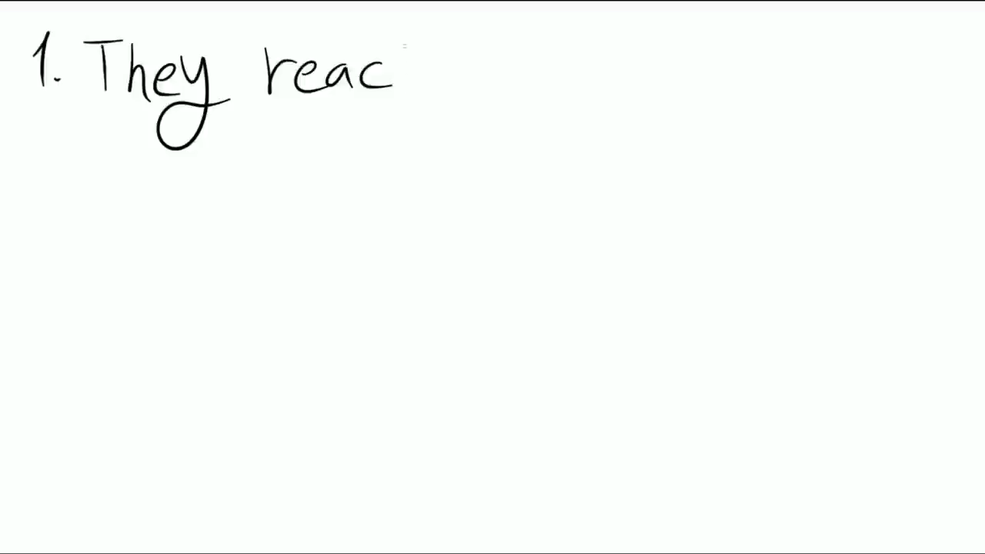
- Finish sign 1, 'They reach out to you', then start '2. They' on a new page
type("h out to you")
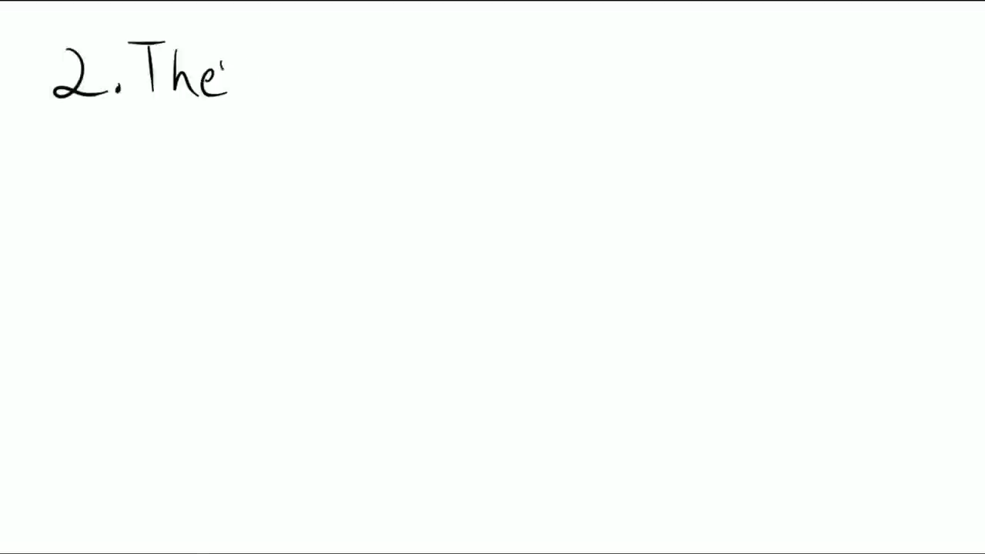
- Handwrite sign 2, 'They invite you', with a pen stroke beside it
type("They invite yo")
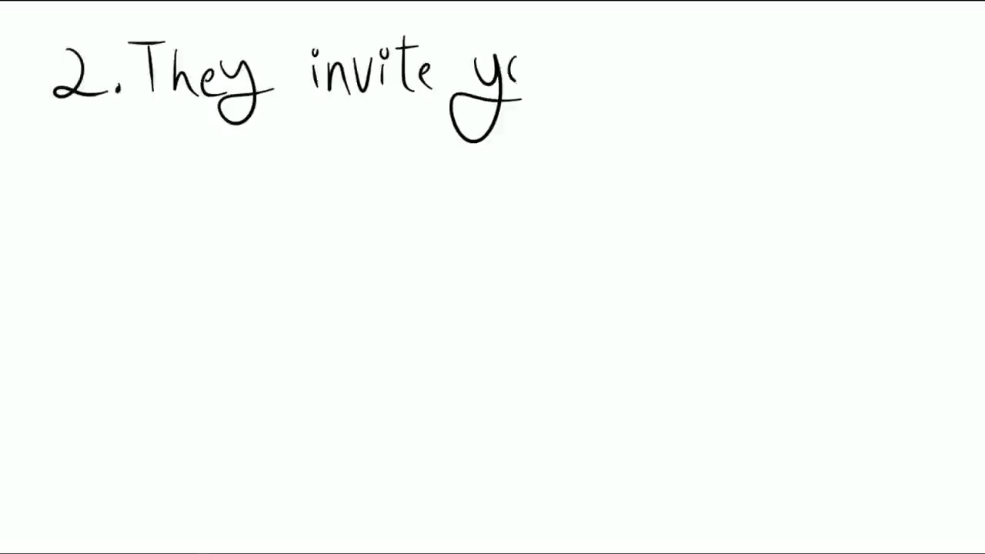
left_click_drag(400, 231, 408, 338)
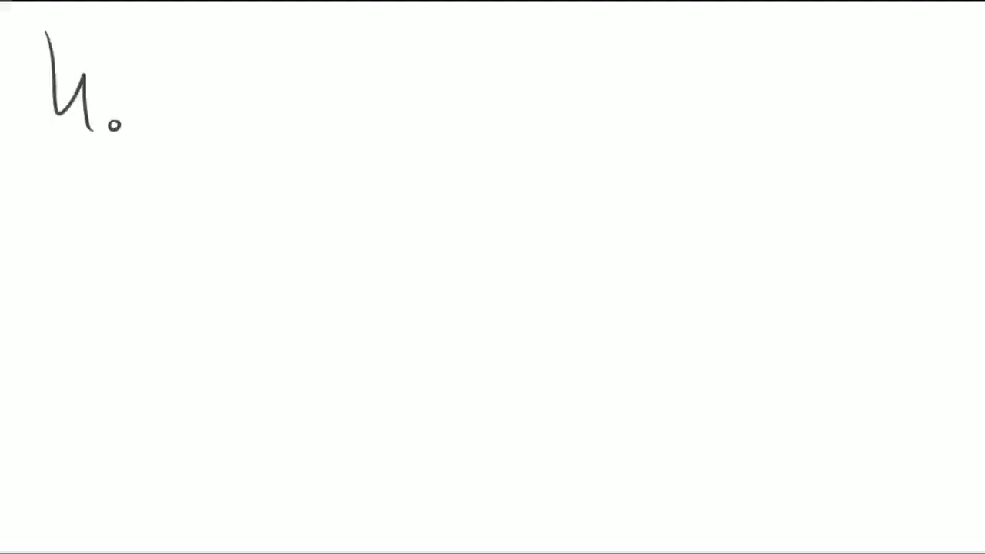
- Handwrite sign 4, 'They make plans wil…', then start numeral 5 on a new page
type("They make plans wil")
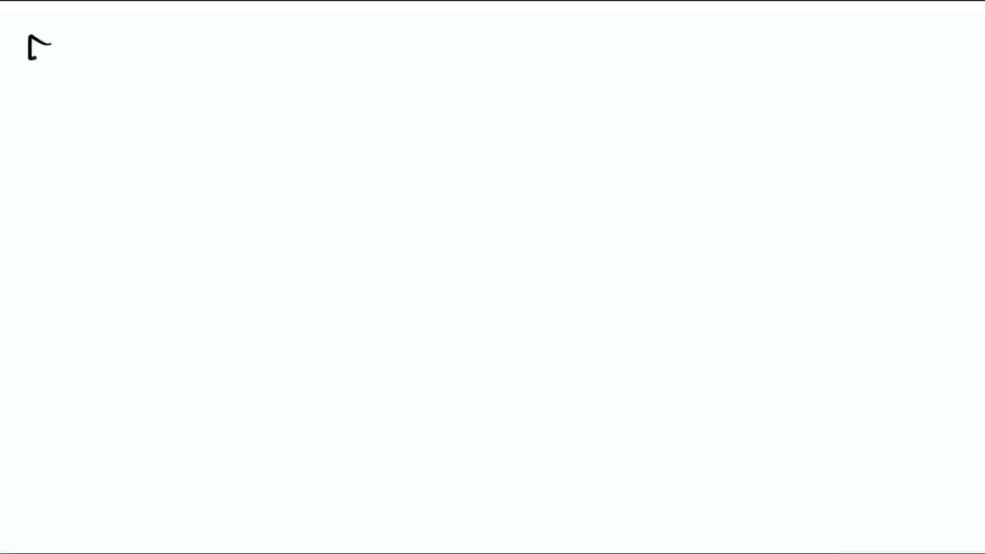
- Handwrite '5. They will tell you how they f…', then start '6. They'
type("5.They will te")
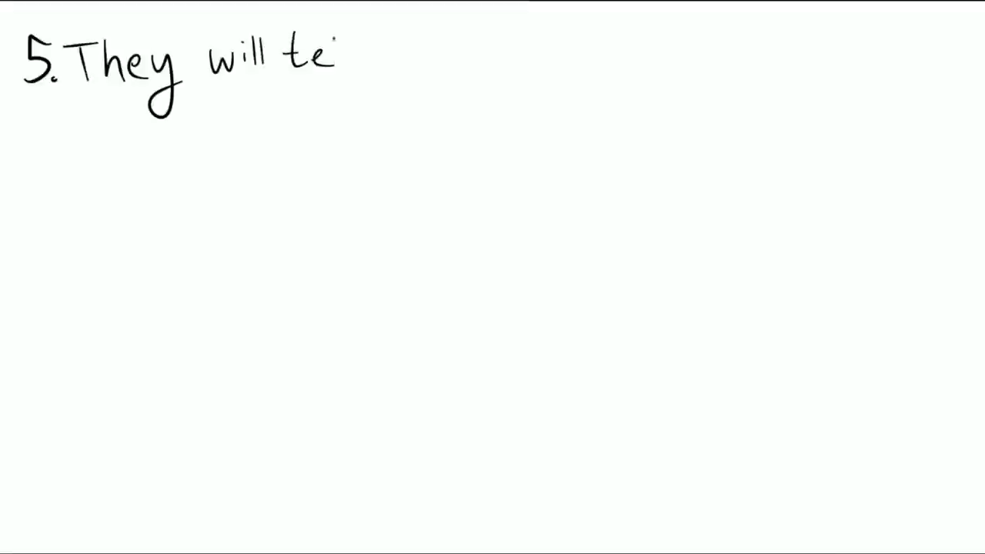
type("ll you how they f")
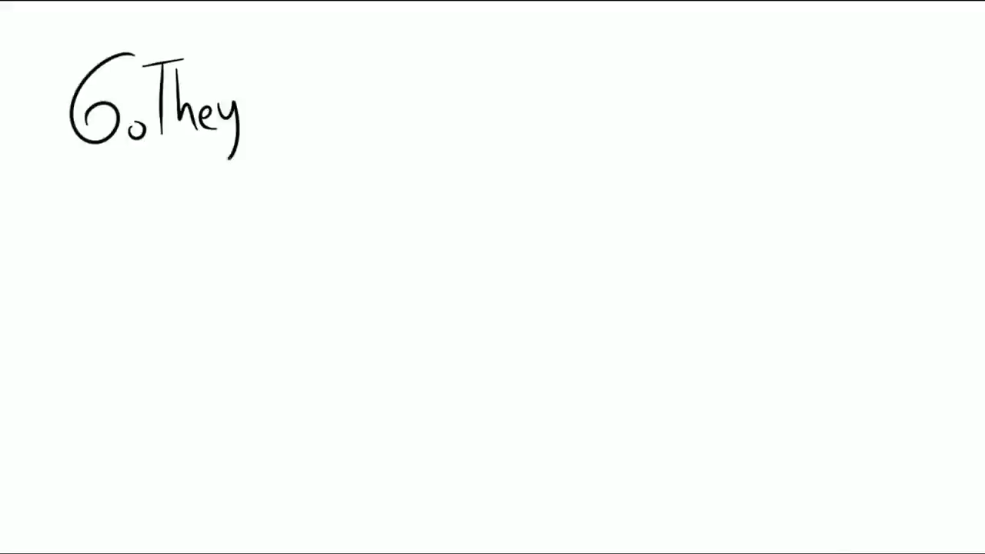
- Complete sign 6 with 'will reveal thier personality' after '6. They'
type("will reveal th")
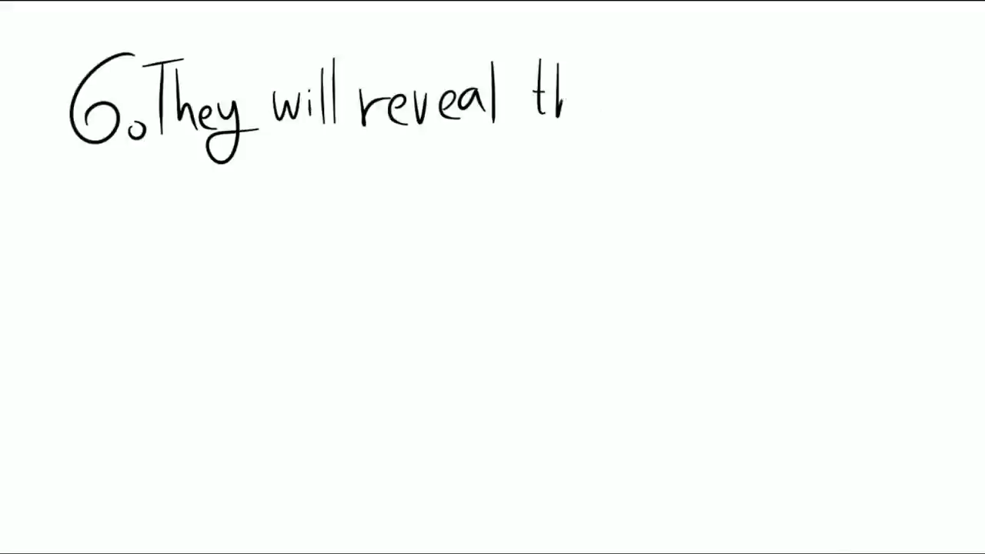
type("thier personality")
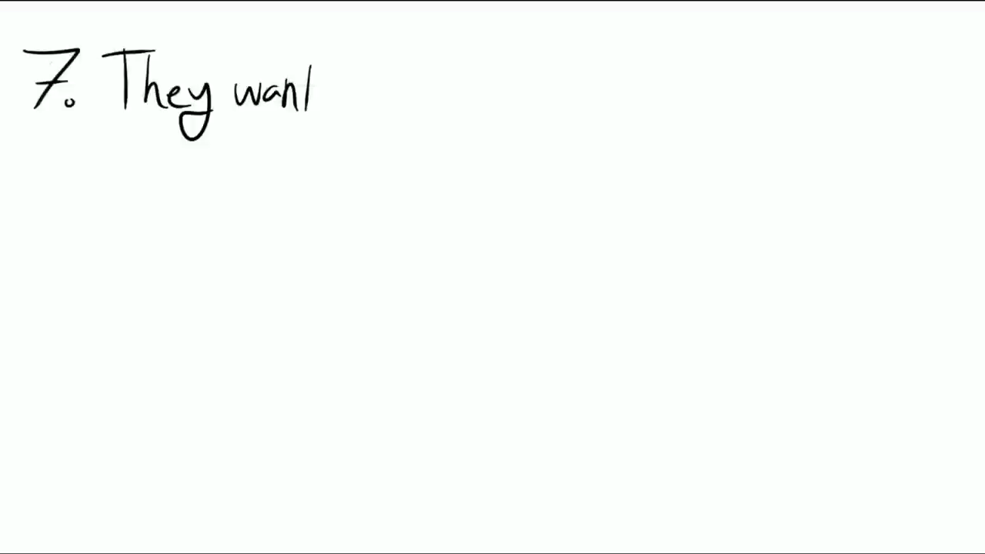
- Write 'They want to call you & text you constantly' and a 'Can I call you la…' speech bubble
type("t to call you & text you")
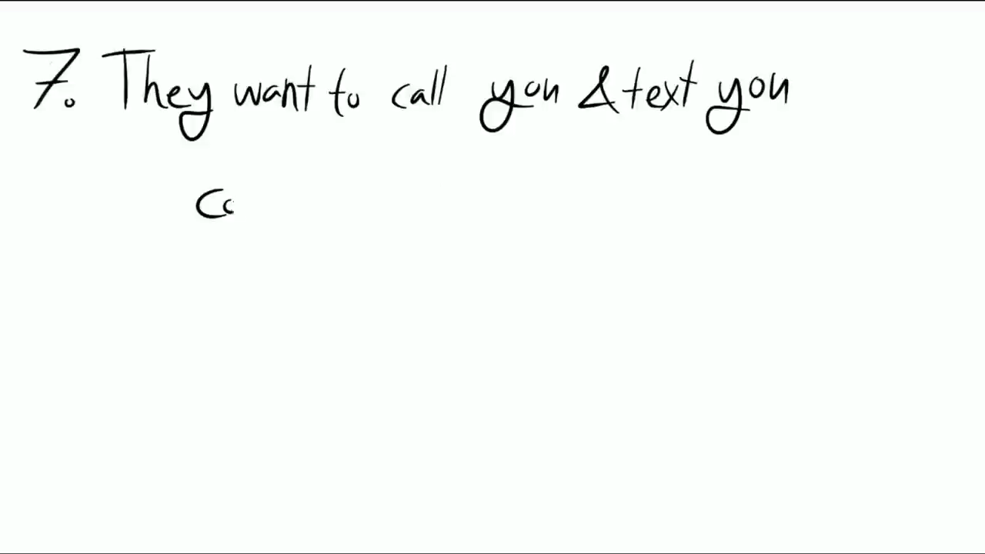
type("constantly")
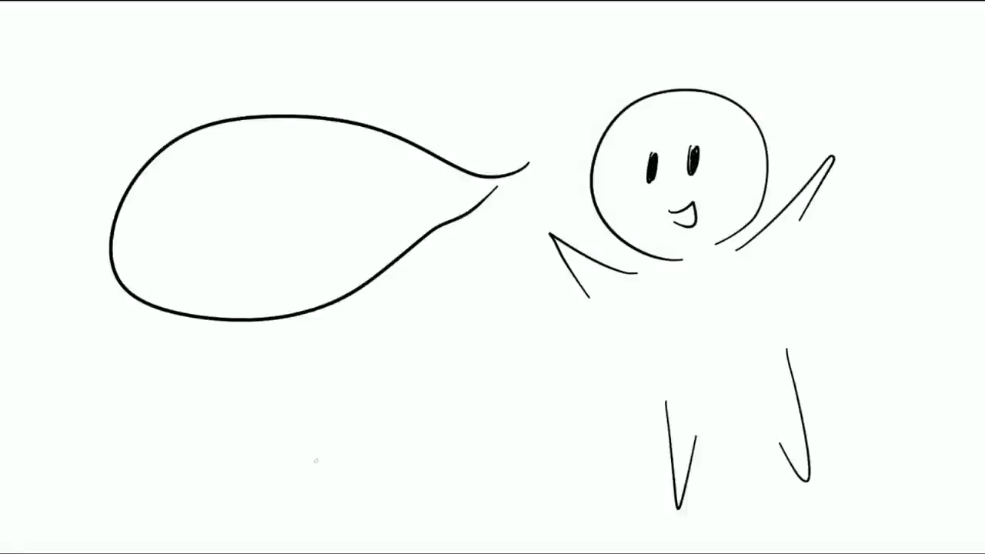
type("Can I call you la")
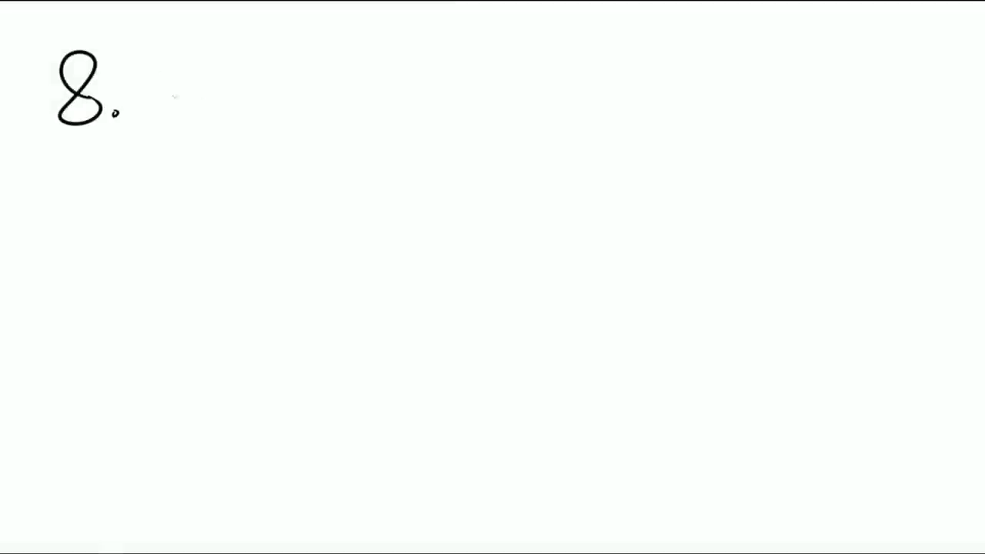
- Write 'Just ask then' for sign 8 with a long pen stroke
type("Just ask then")
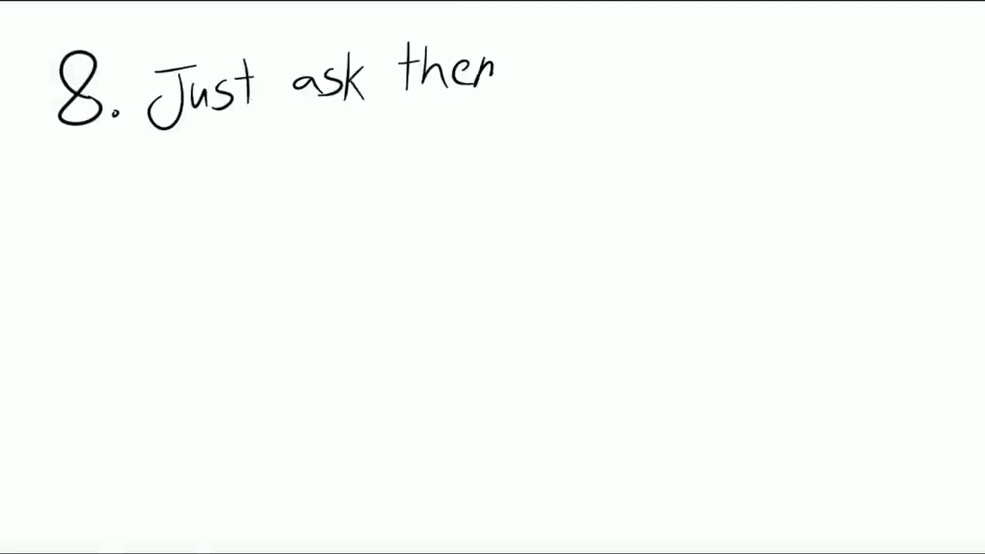
left_click_drag(339, 200, 331, 492)
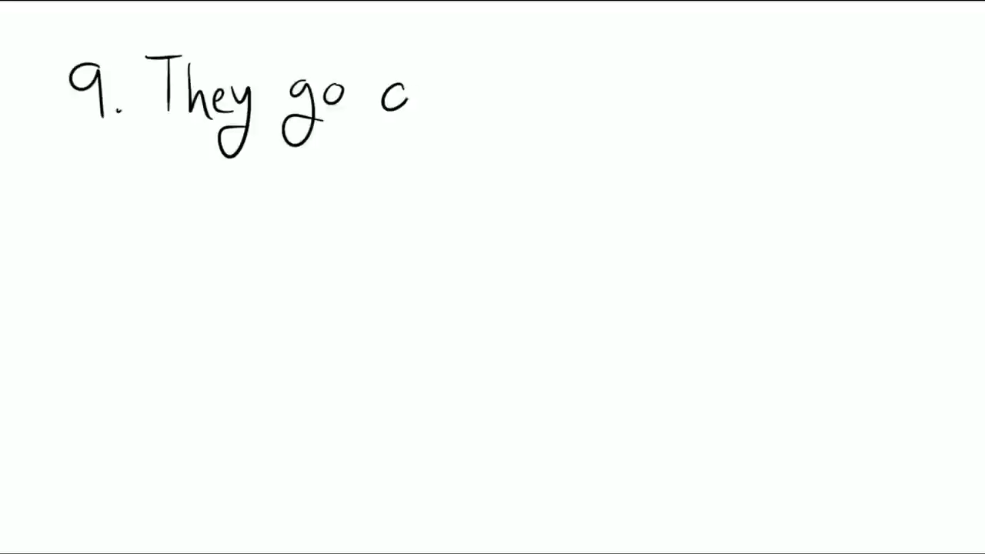
- Finish '9. They go outside thier comfort zone', then write '10. They don't wan'
type("outside thier")
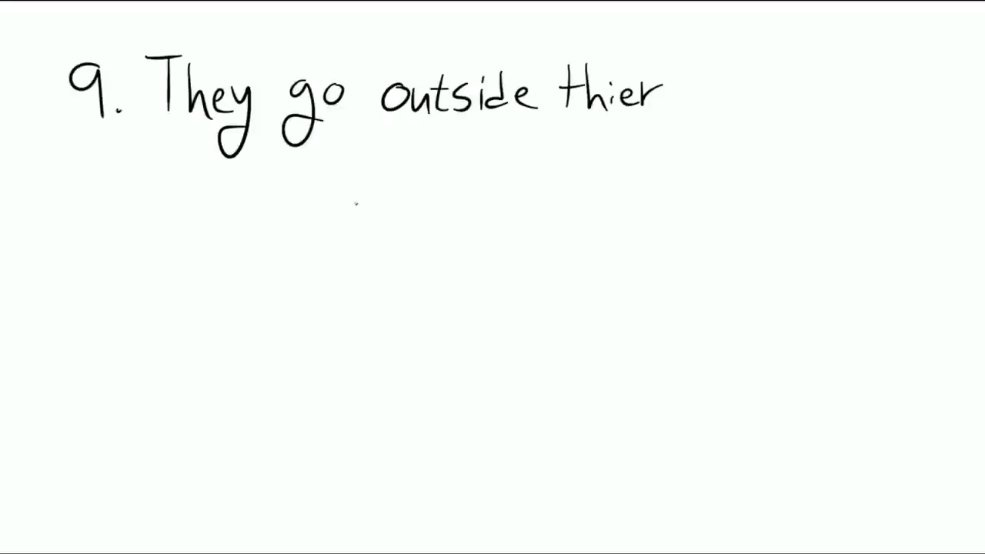
type("comfort zone")
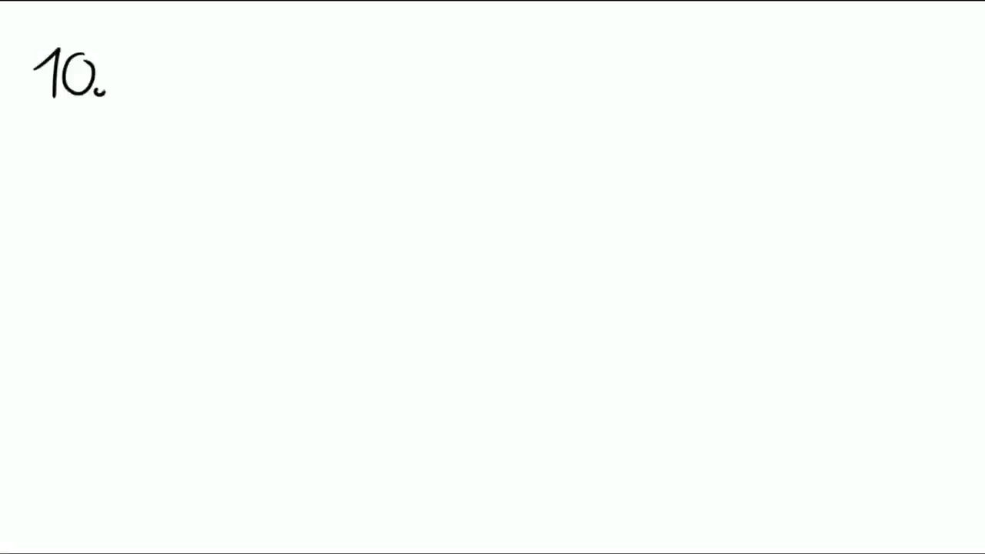
type("They don't wan")
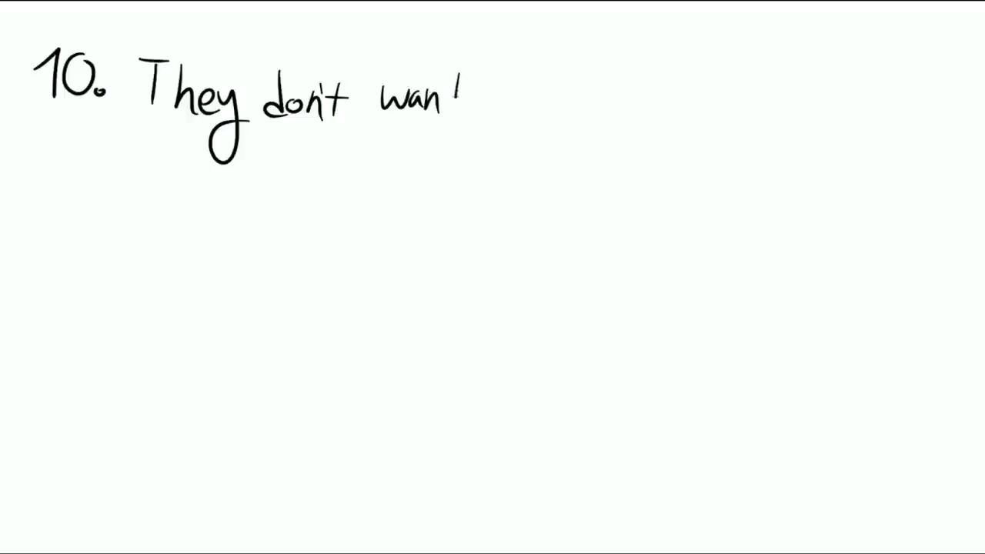